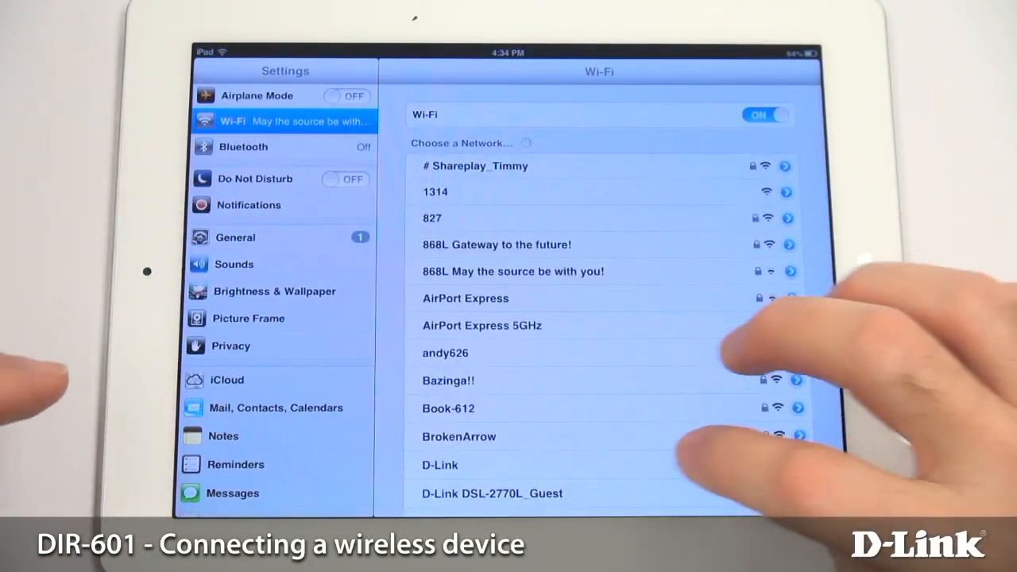
Join the 'my home network' Wi-Fi network by entering its password
scroll(down, 3)
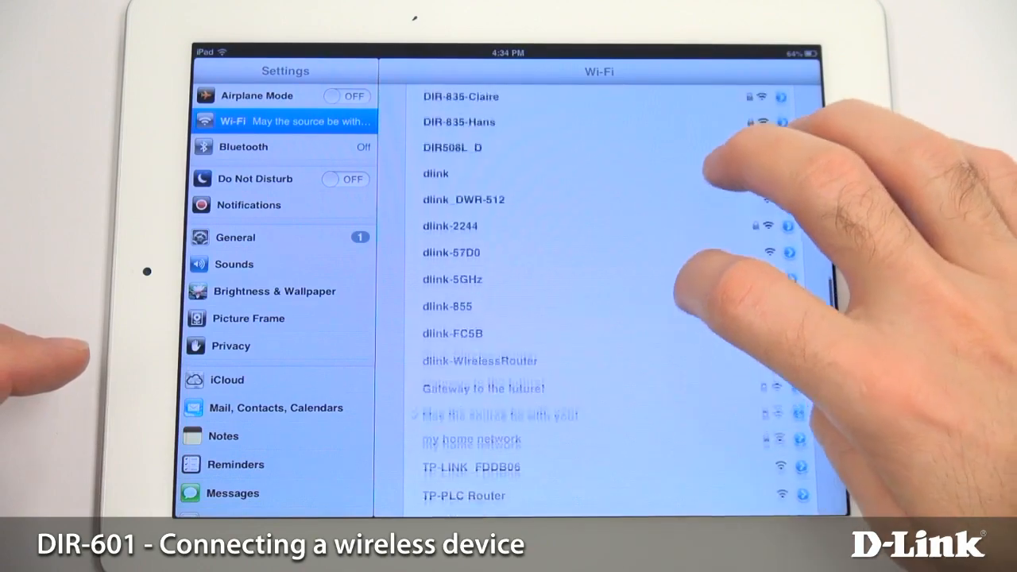
scroll(down, 3)
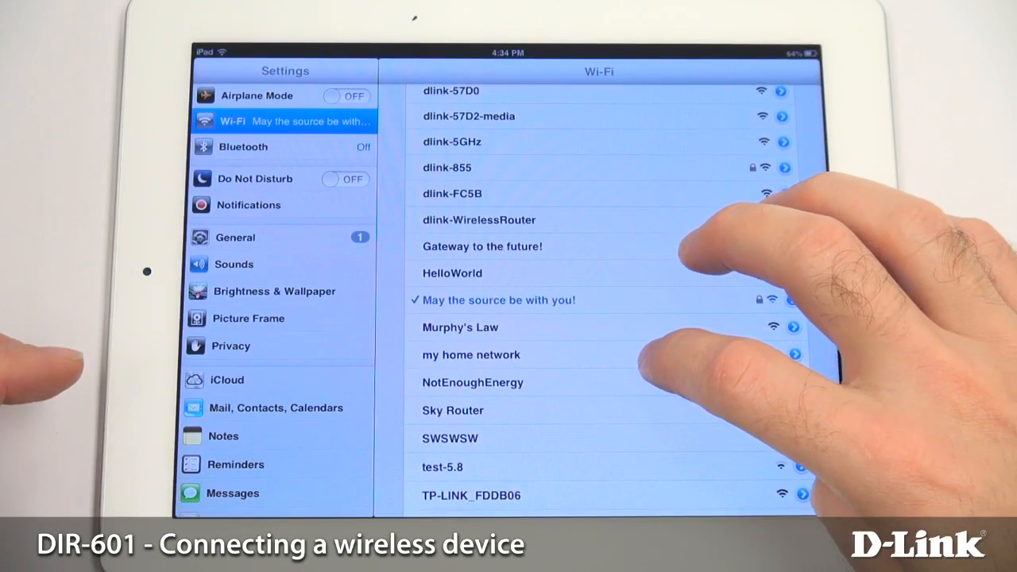
click(470, 355)
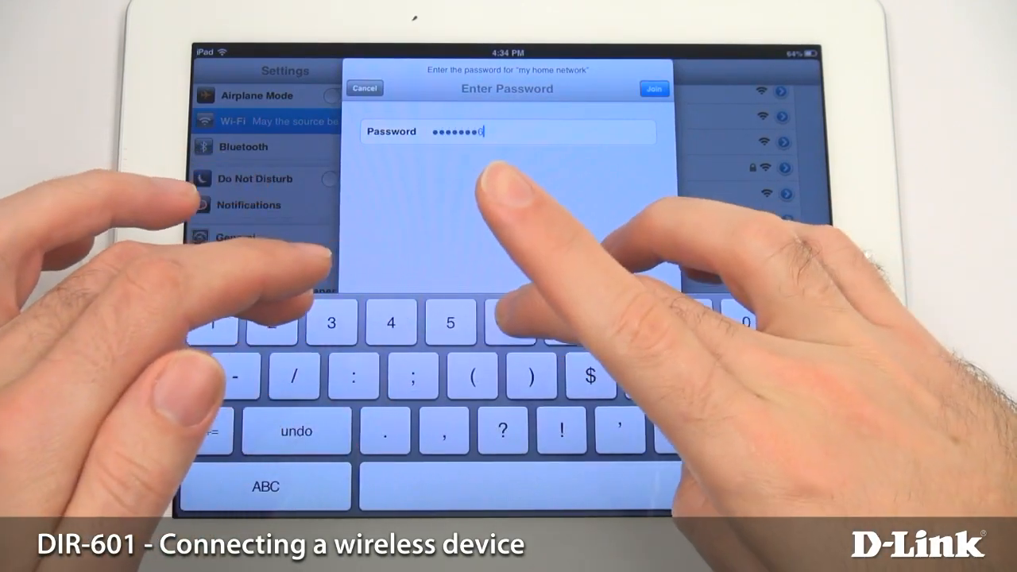
click(654, 88)
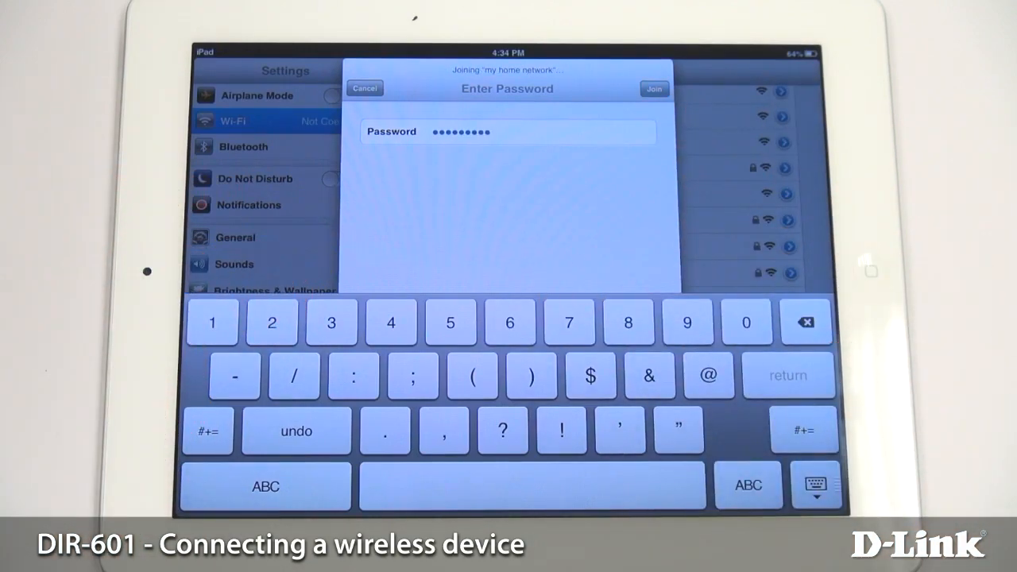
click(653, 88)
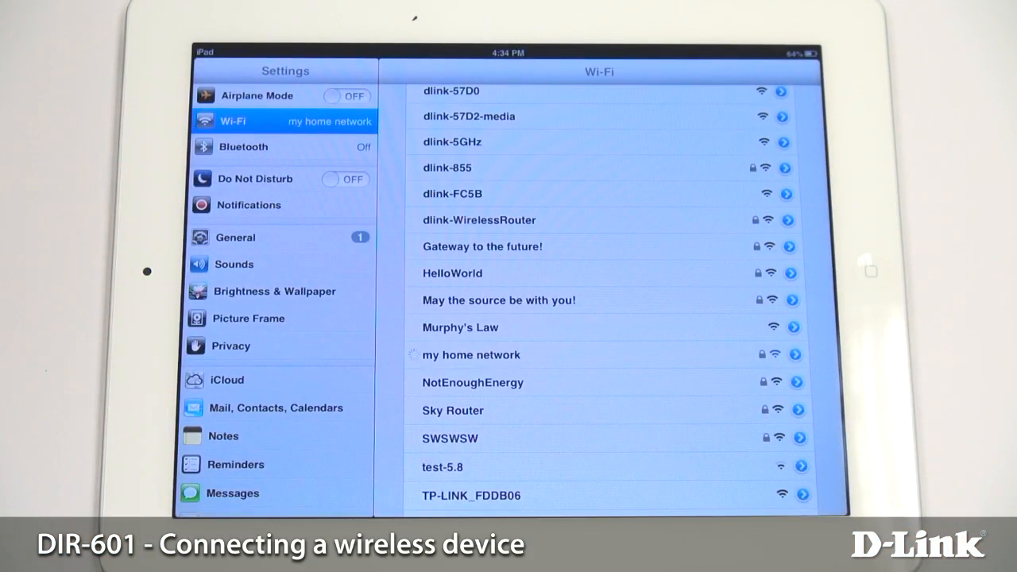
scroll(down, 3)
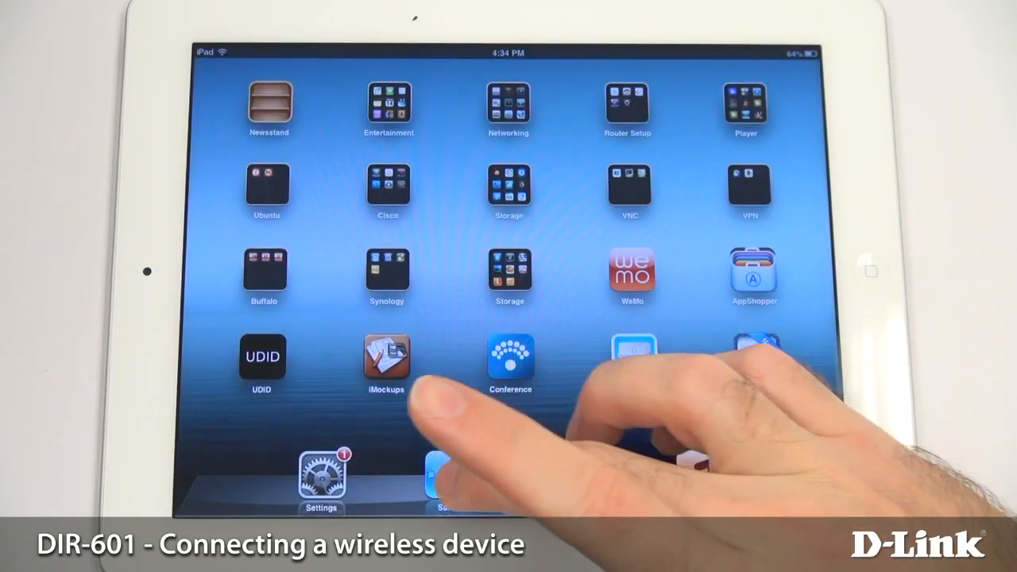
Launch Safari, type 'dlink' in the address bar, and choose the D-Link | Home suggestion
click(449, 477)
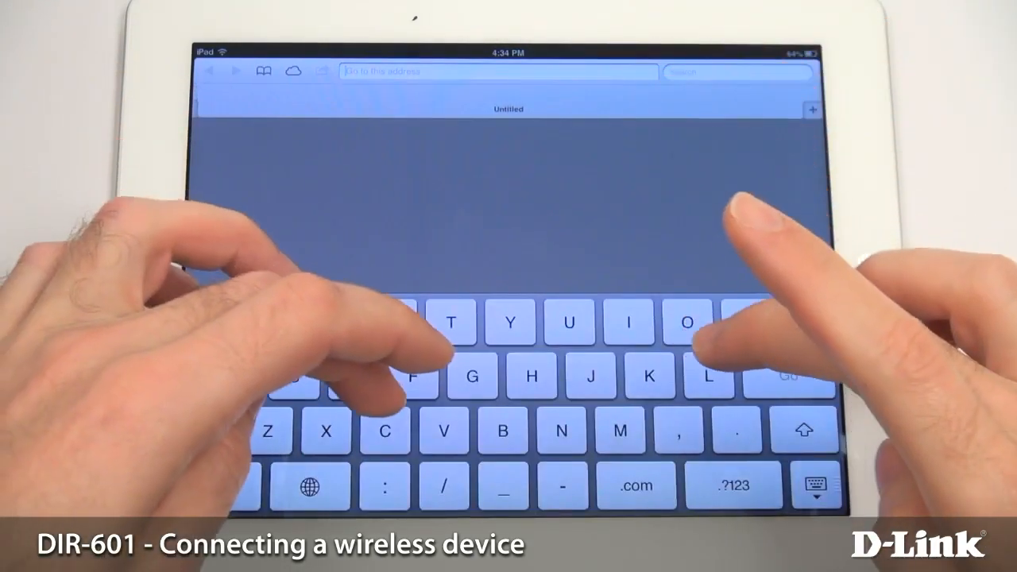
text(dlirk)
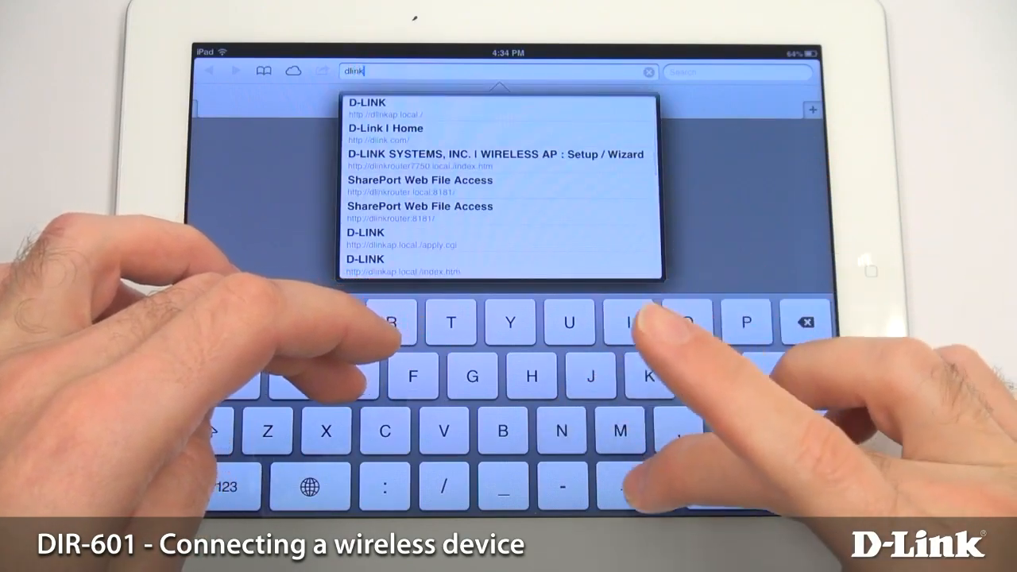
click(386, 128)
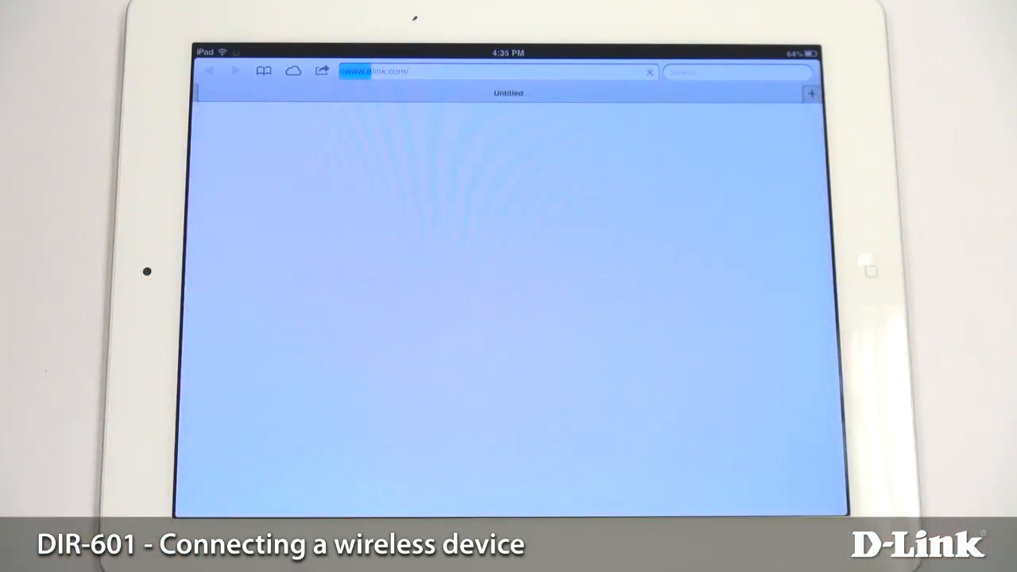